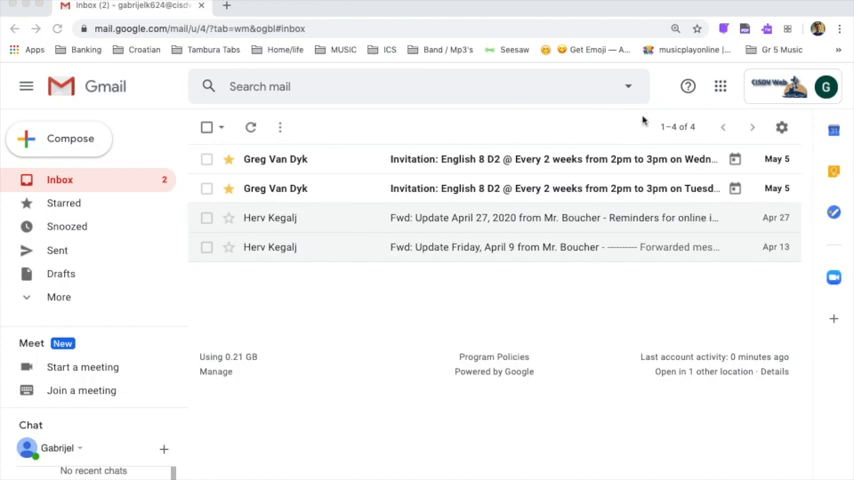
{"action": "mouse_move", "coordinate": [664, 108]}
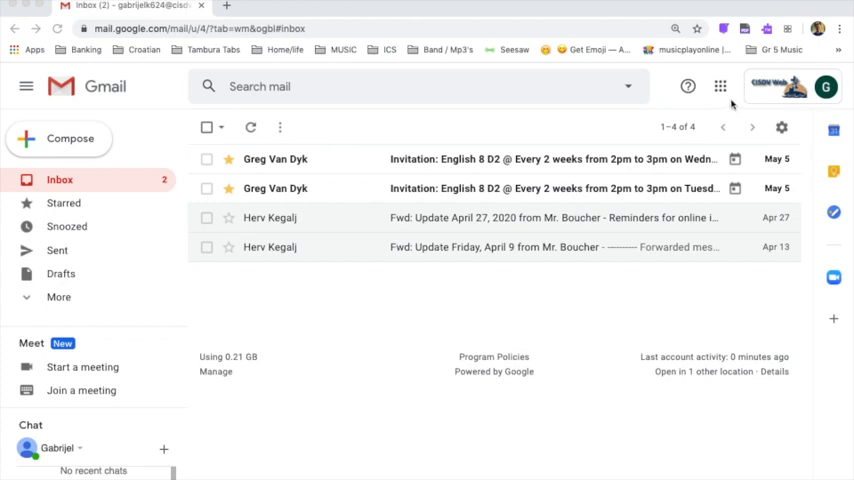
{"action": "mouse_move", "coordinate": [726, 100]}
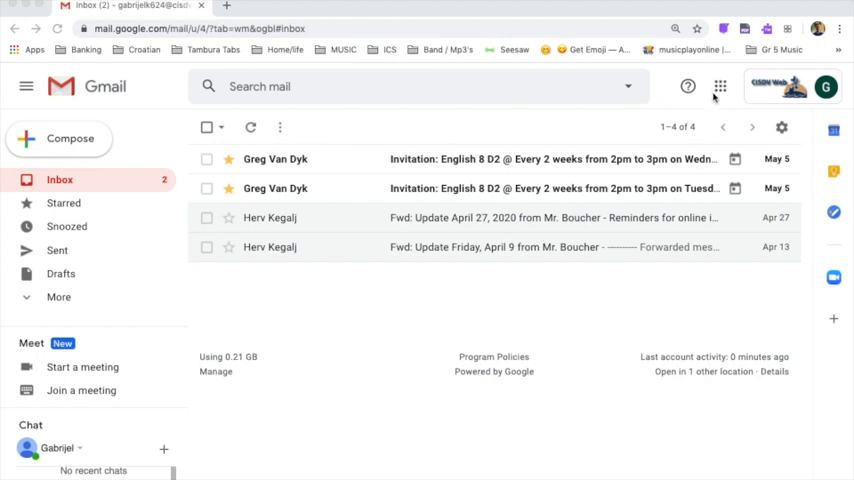
{"action": "mouse_move", "coordinate": [720, 86]}
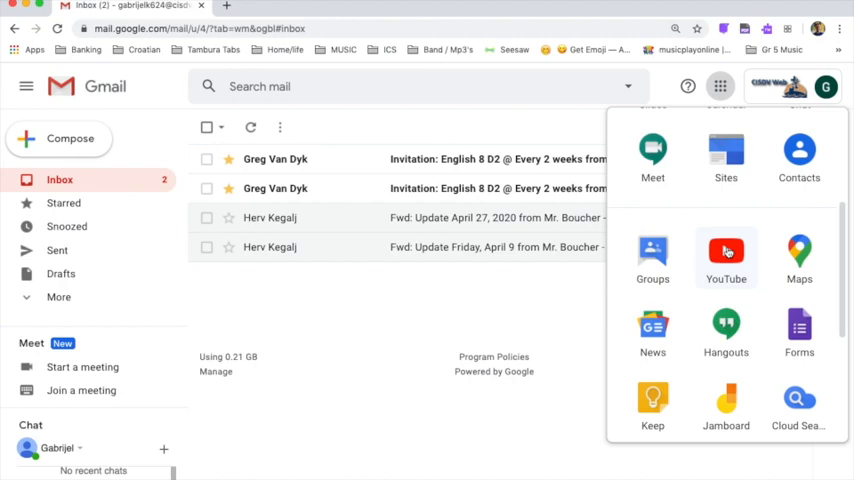
Step: Launch YouTube and search for the teacher "mr kegalj"
{"action": "left_click", "coordinate": [726, 252]}
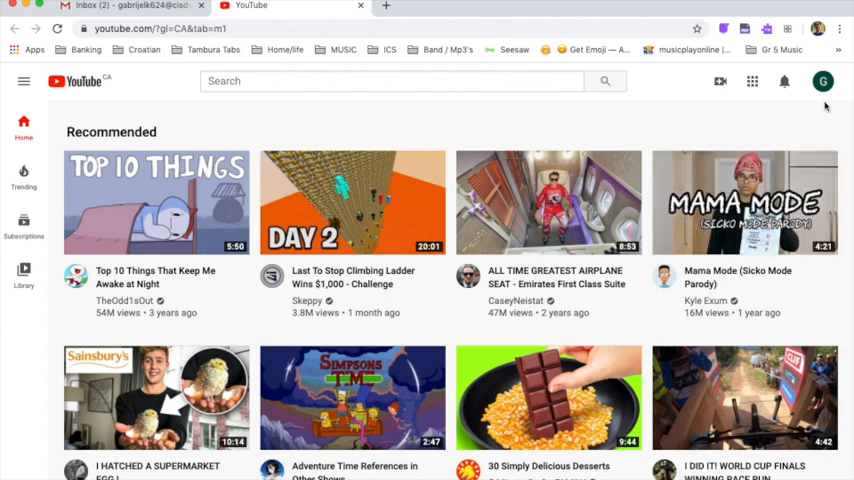
{"action": "mouse_move", "coordinate": [630, 126]}
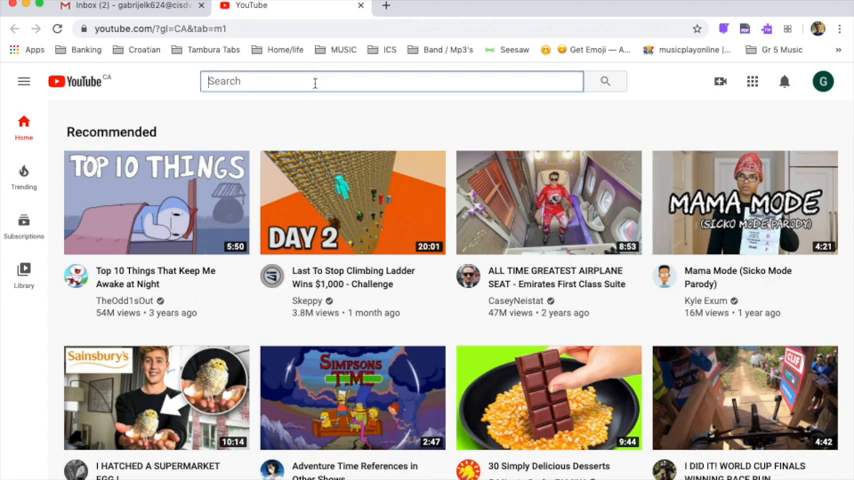
{"action": "type", "text": "m"}
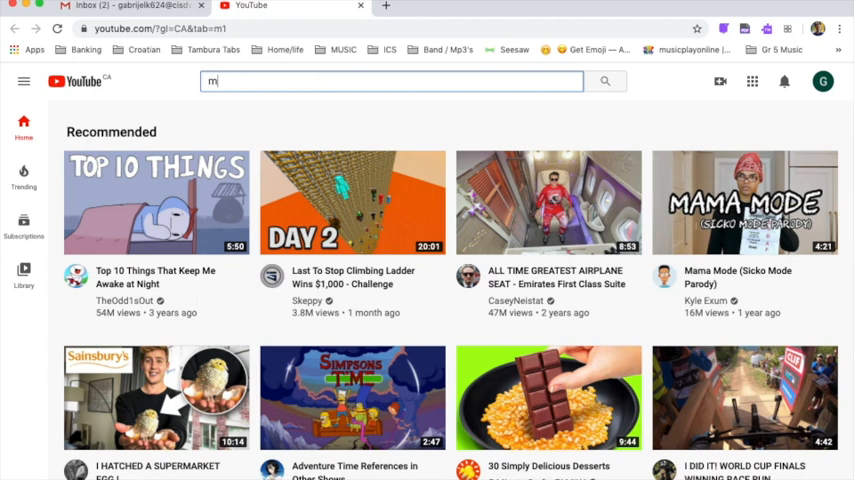
{"action": "type", "text": "r kegal"}
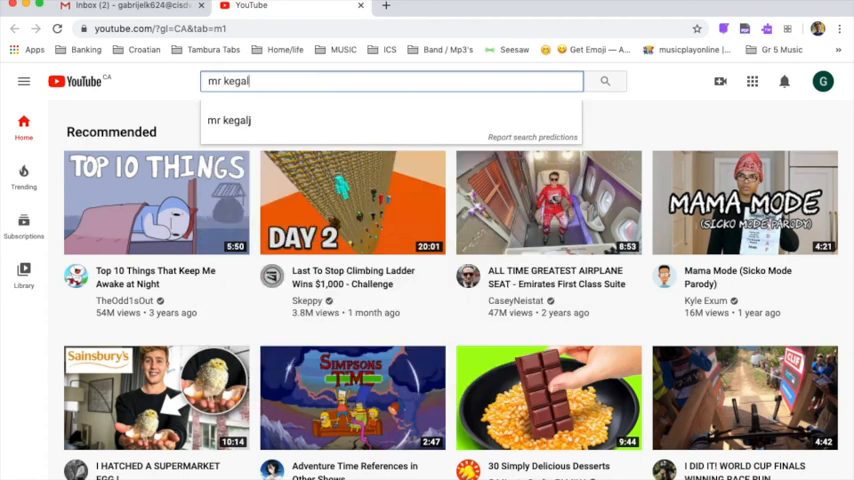
{"action": "type", "text": "j"}
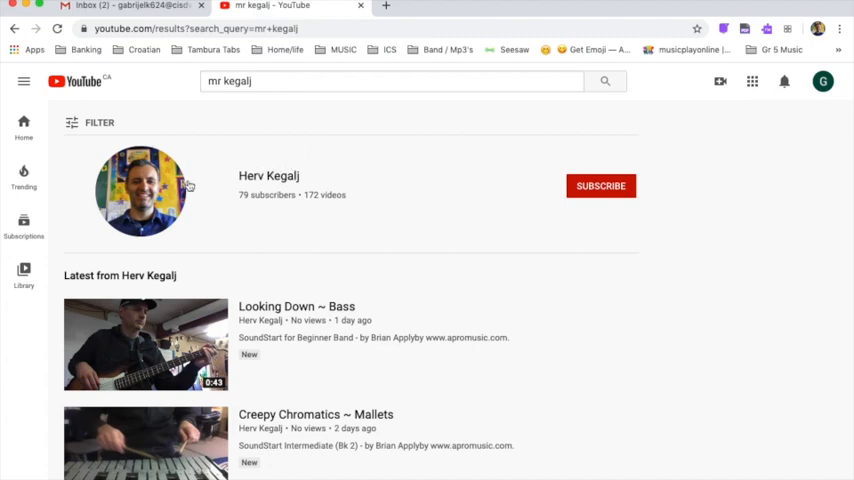
{"action": "mouse_move", "coordinate": [456, 196]}
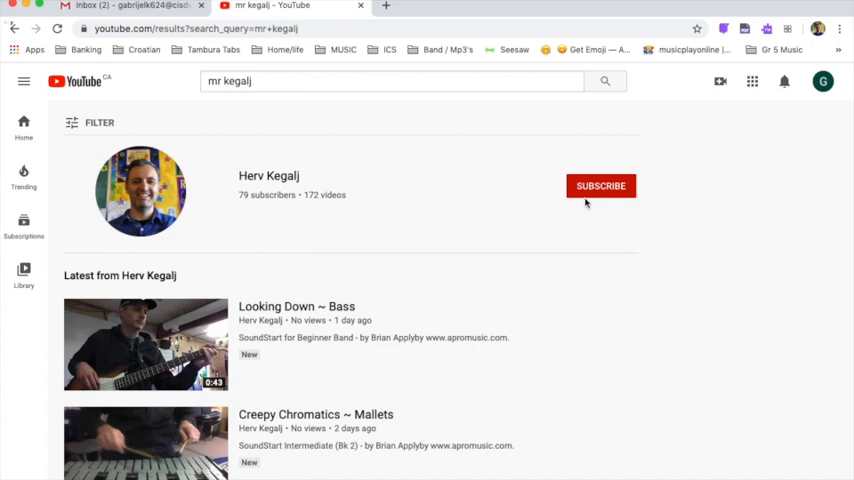
{"action": "left_click", "coordinate": [600, 186]}
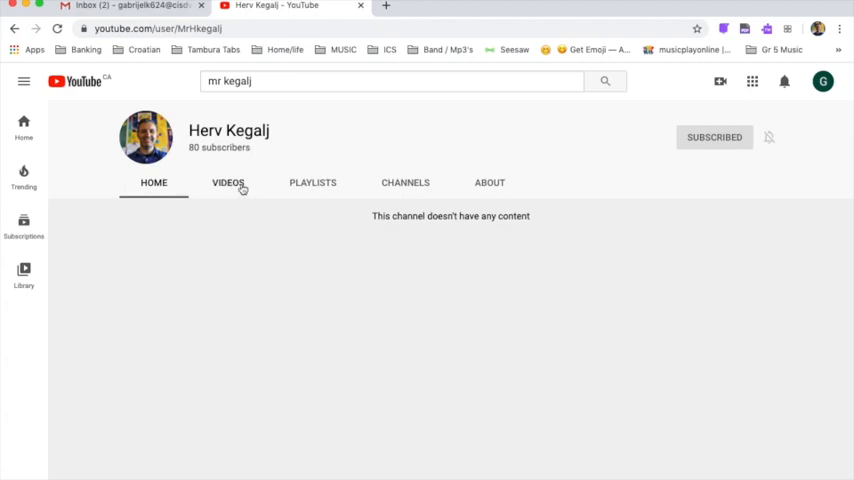
{"action": "left_click", "coordinate": [228, 182]}
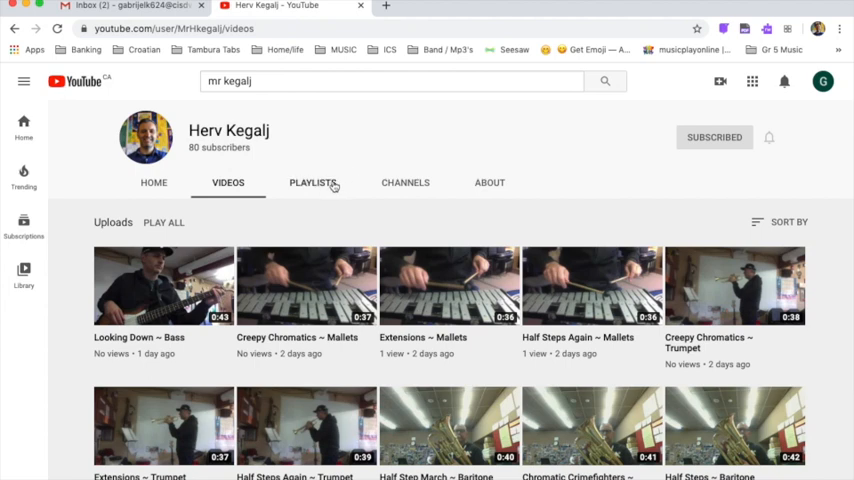
{"action": "left_click", "coordinate": [312, 182]}
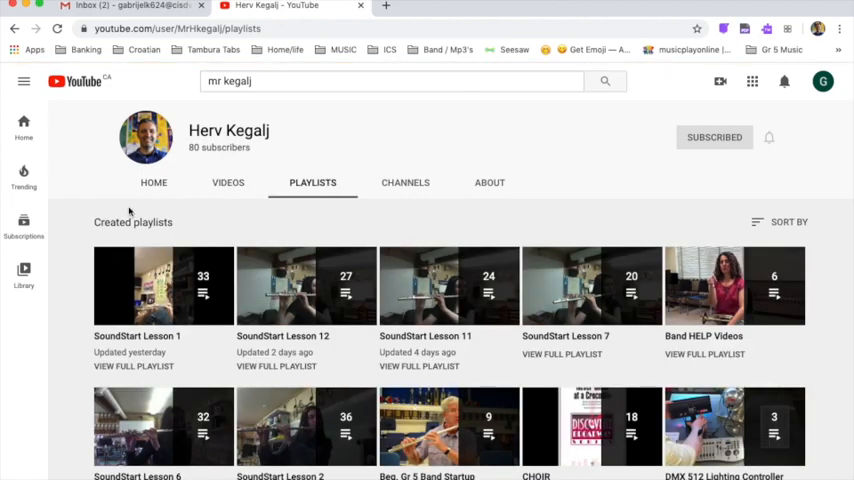
{"action": "mouse_move", "coordinate": [164, 284]}
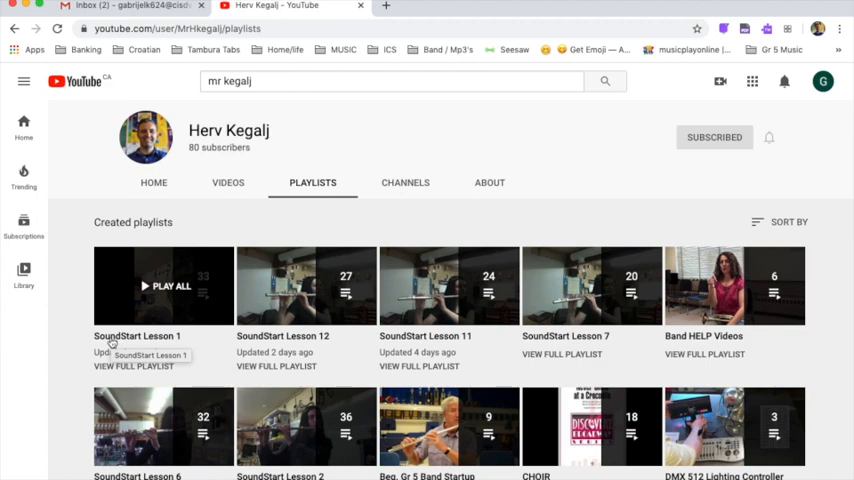
{"action": "left_click", "coordinate": [170, 286]}
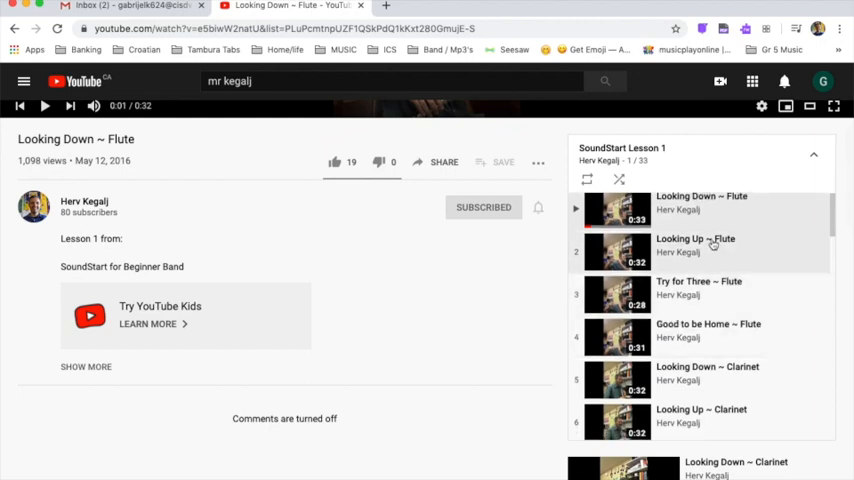
{"action": "mouse_move", "coordinate": [712, 330]}
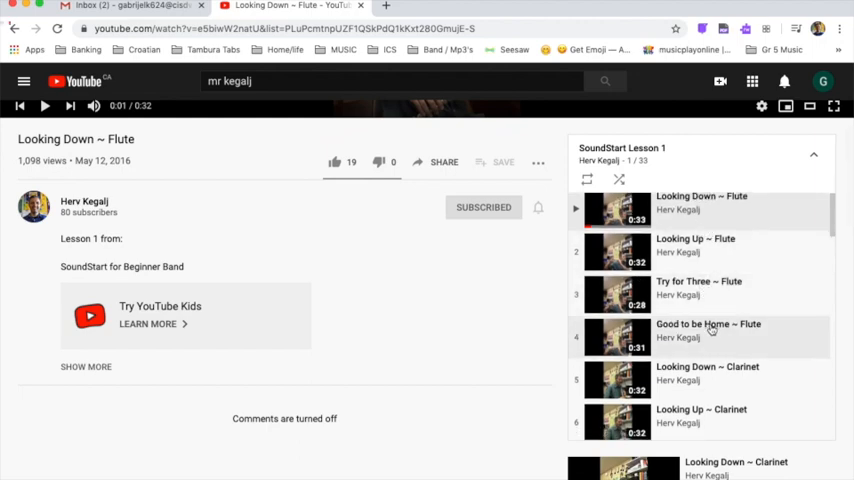
Step: Browse the SoundStart Lesson 1 playlist's instrument videos and play Try for Three – Flute
{"action": "scroll", "scroll_direction": "down", "scroll_amount": 3}
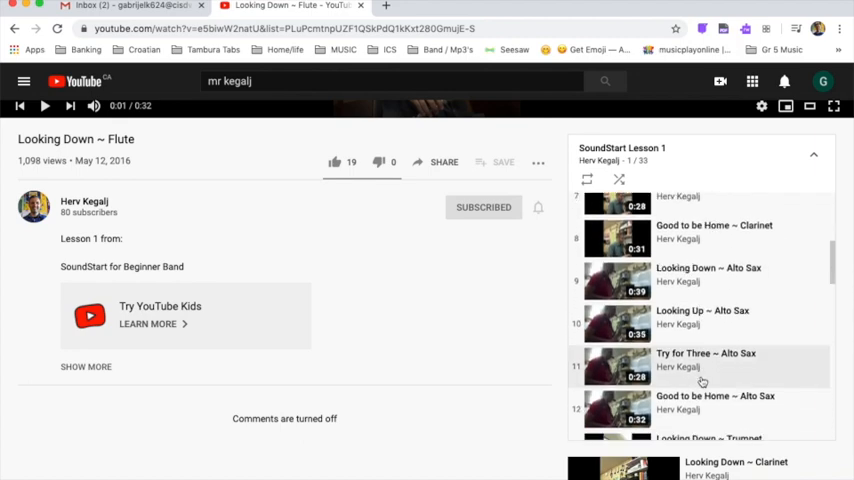
{"action": "scroll", "scroll_direction": "down", "scroll_amount": 3}
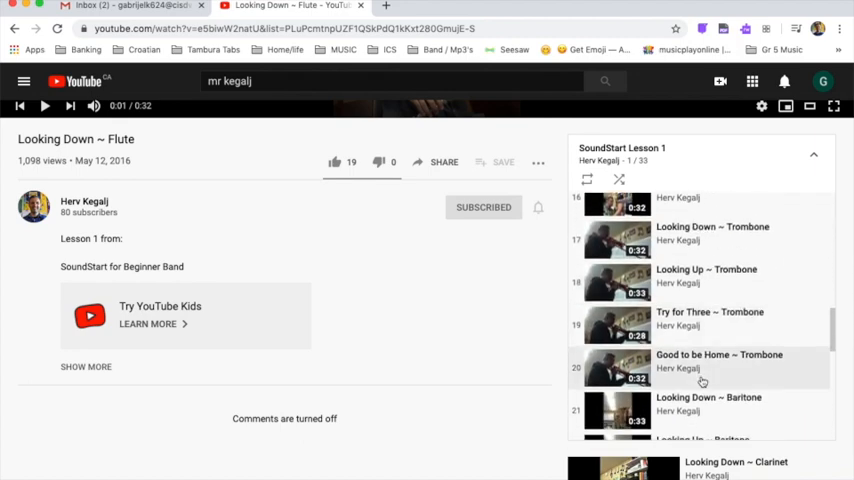
{"action": "scroll", "scroll_direction": "down", "scroll_amount": 3}
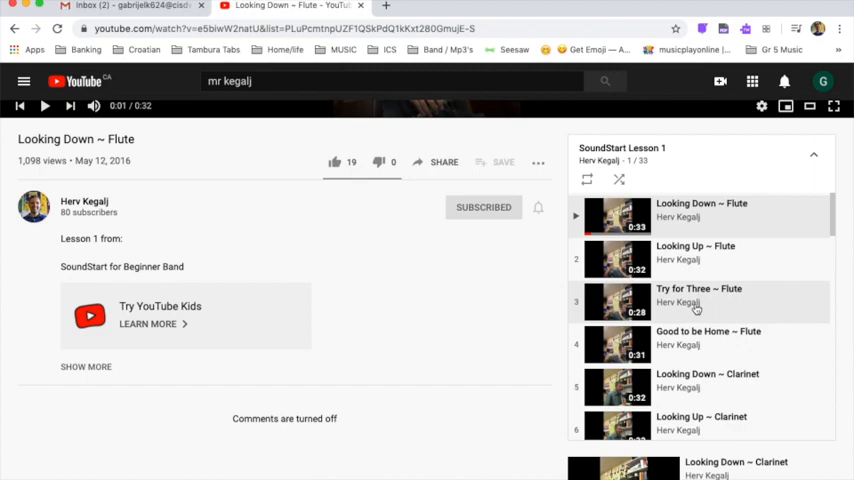
{"action": "left_click", "coordinate": [140, 8]}
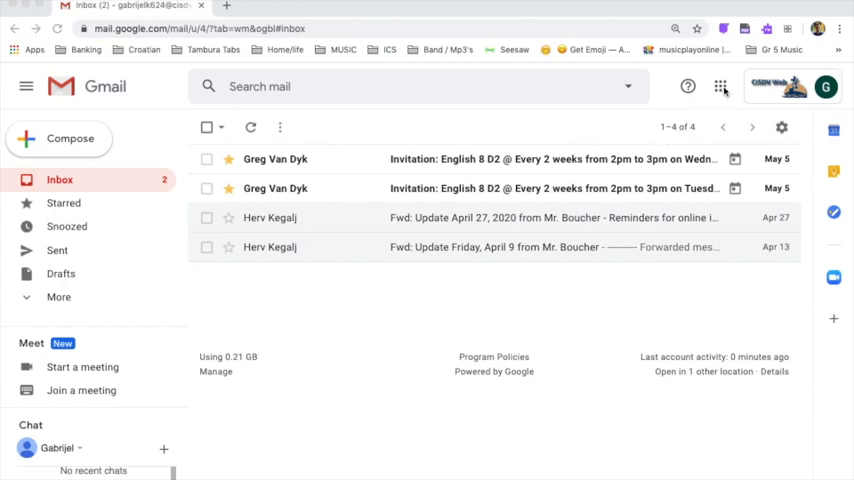
Step: Go to Classroom from the Google apps menu and join the Grade 5 Music/Band class
{"action": "left_click", "coordinate": [720, 86]}
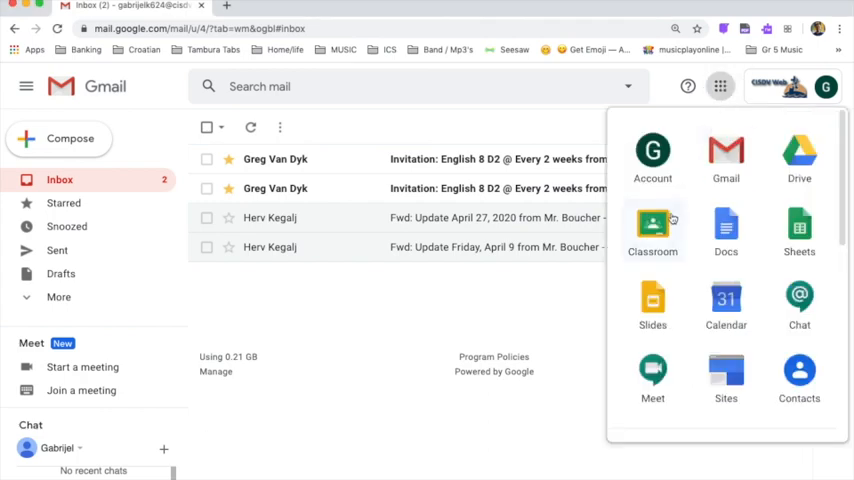
{"action": "left_click", "coordinate": [652, 224]}
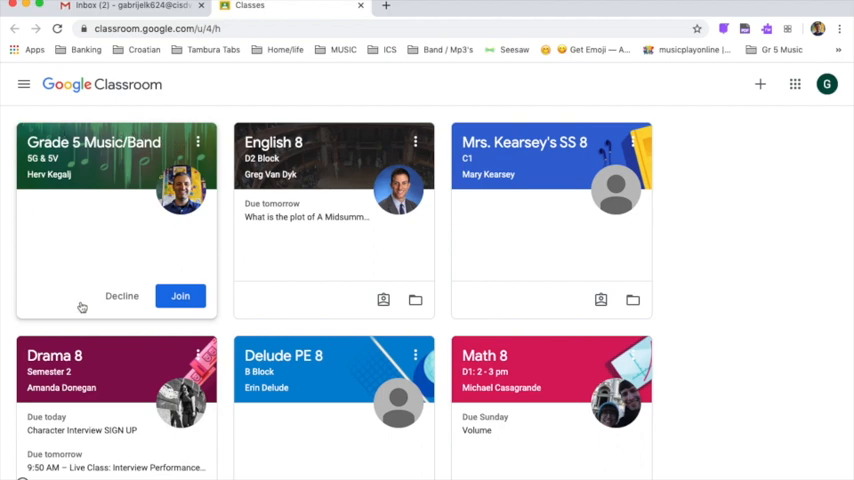
{"action": "mouse_move", "coordinate": [190, 314]}
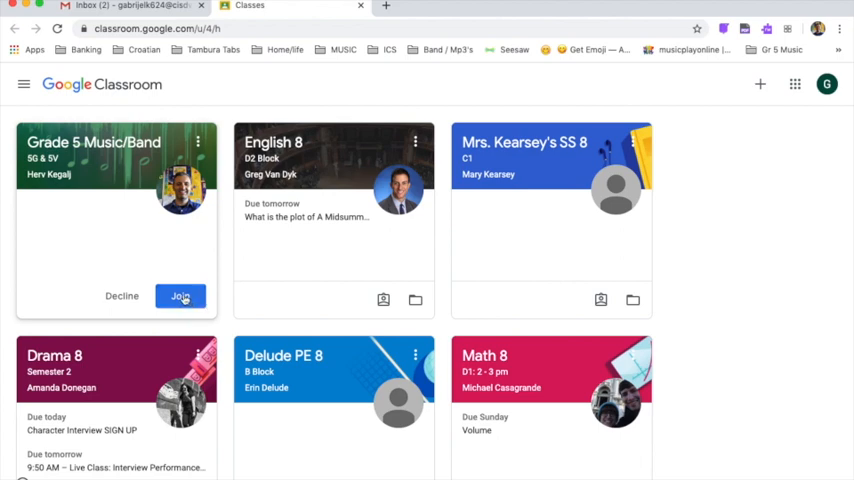
{"action": "left_click", "coordinate": [180, 296]}
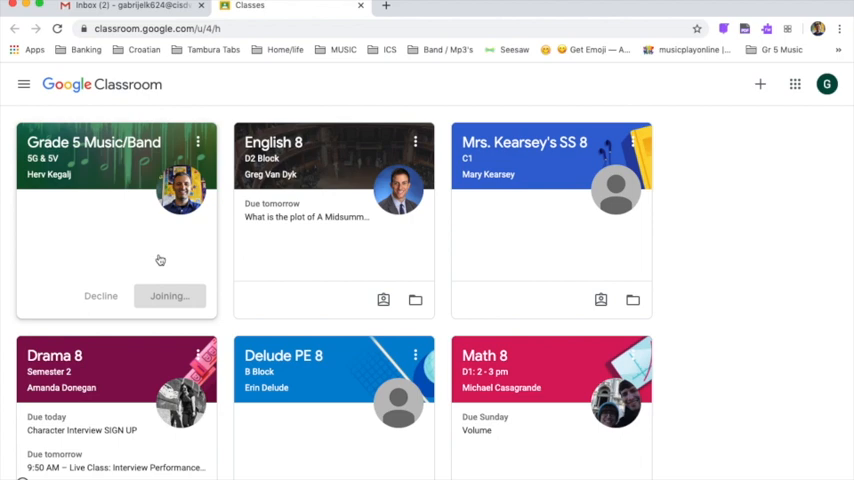
{"action": "left_click", "coordinate": [92, 142]}
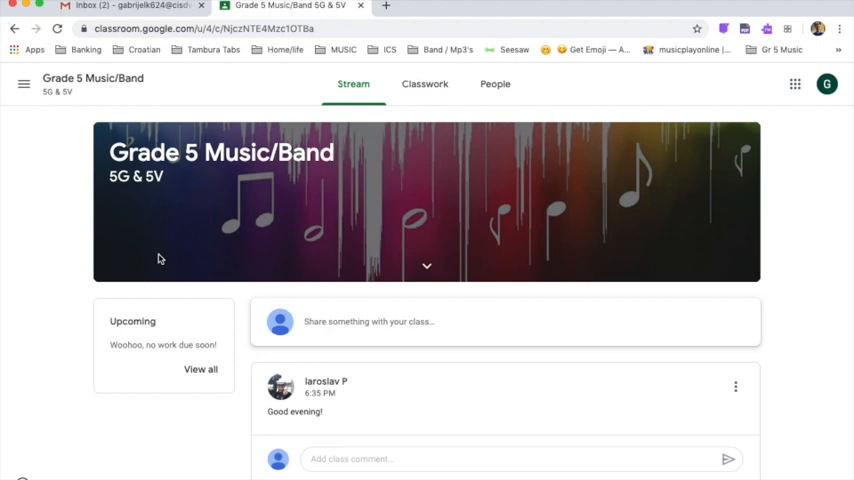
{"action": "mouse_move", "coordinate": [320, 176]}
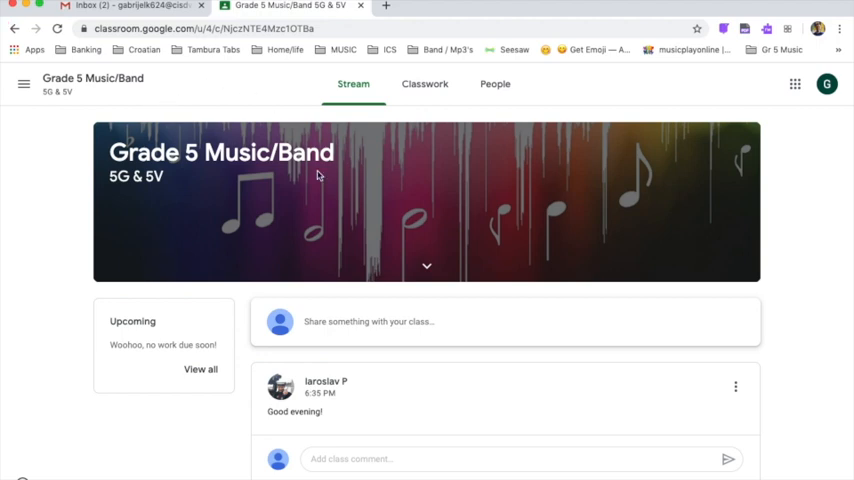
{"action": "mouse_move", "coordinate": [352, 84]}
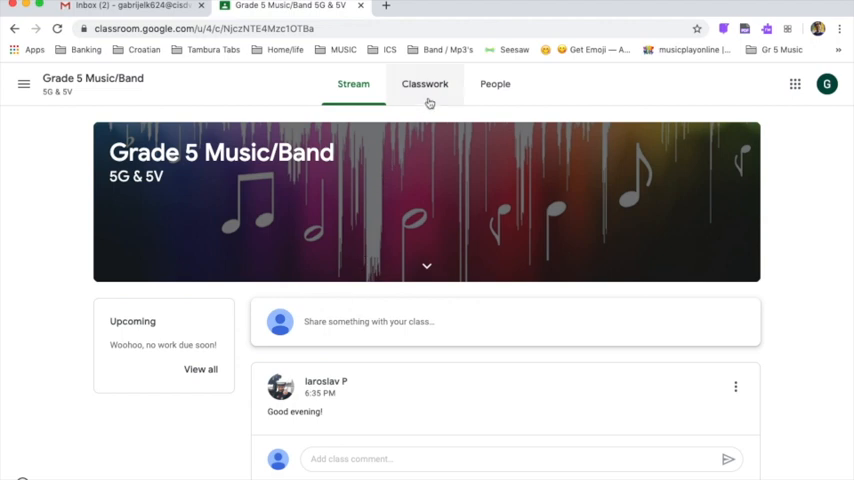
Step: Look through Classwork, People and Stream, ending on the Band Assignments classwork list
{"action": "left_click", "coordinate": [424, 84]}
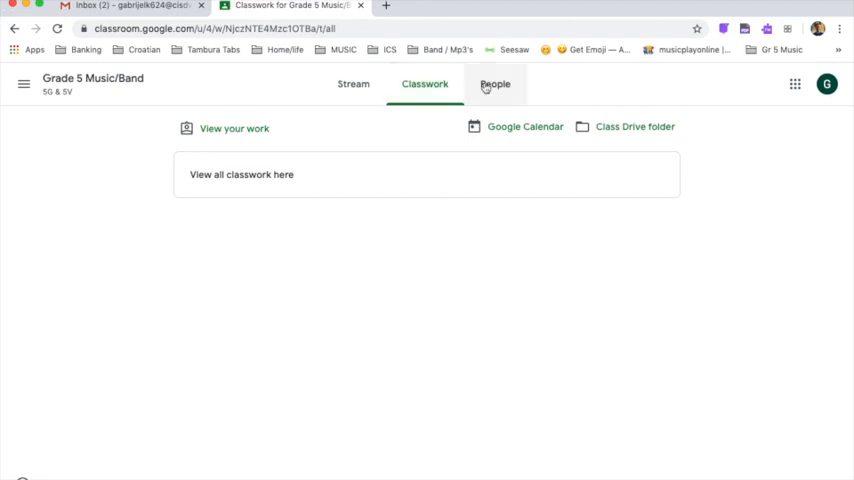
{"action": "left_click", "coordinate": [496, 84]}
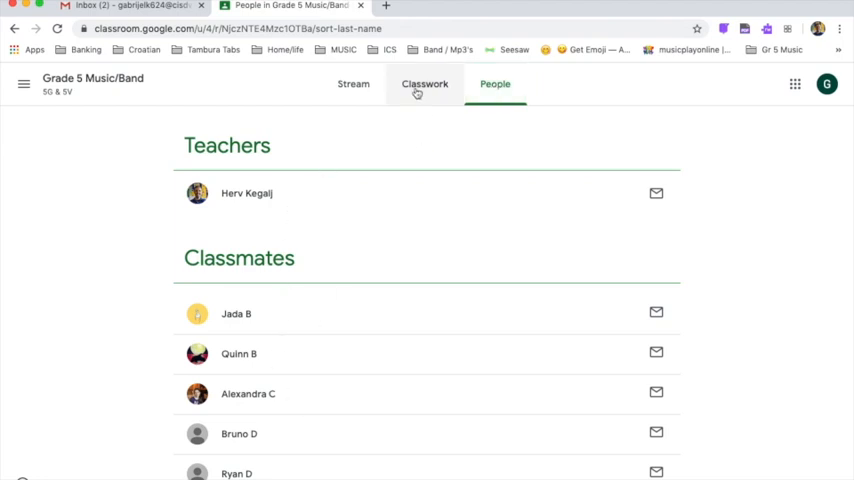
{"action": "left_click", "coordinate": [424, 84]}
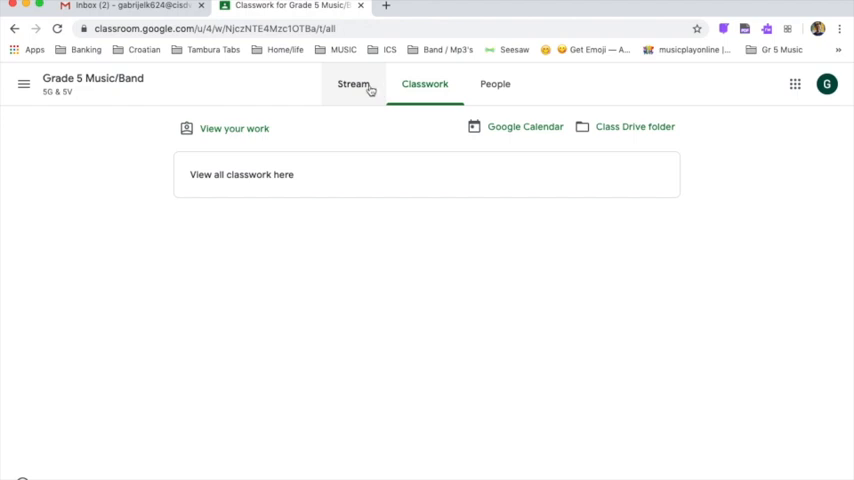
{"action": "left_click", "coordinate": [352, 84]}
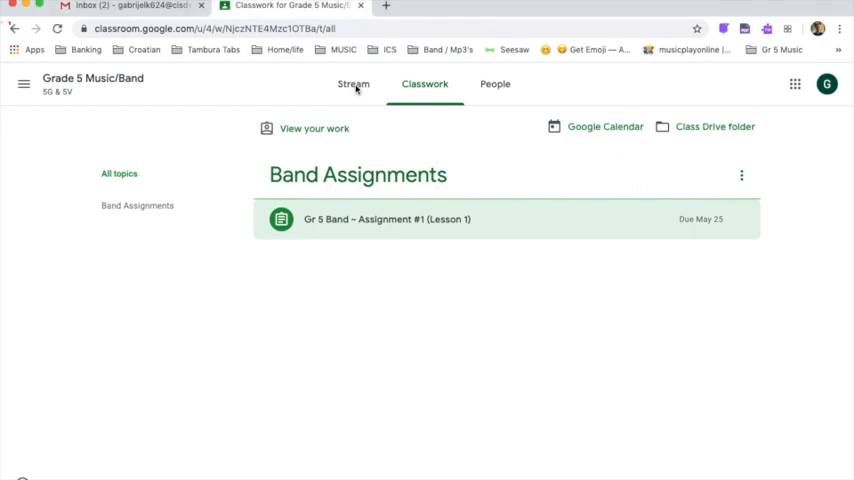
{"action": "left_click", "coordinate": [352, 84]}
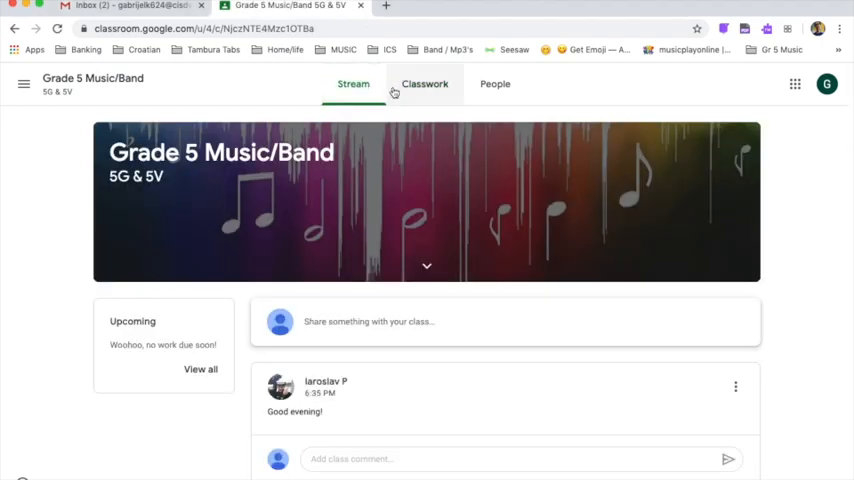
{"action": "left_click", "coordinate": [424, 84]}
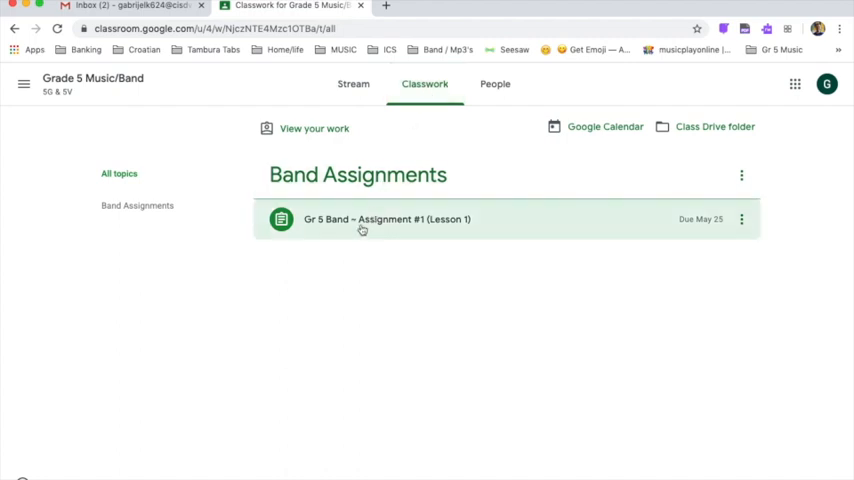
Step: Expand Gr 5 Band ~ Assignment #1 (Lesson 1) and view its full instructions page
{"action": "left_click", "coordinate": [386, 220]}
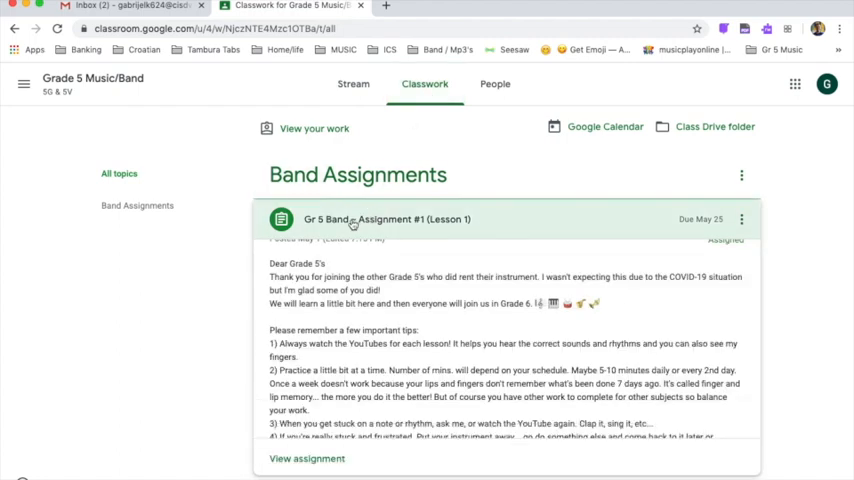
{"action": "scroll", "scroll_direction": "down", "scroll_amount": 3}
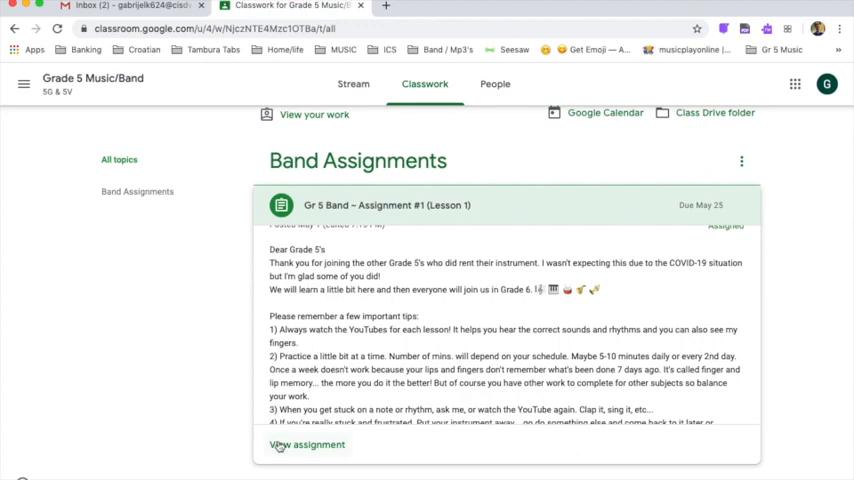
{"action": "left_click", "coordinate": [306, 444]}
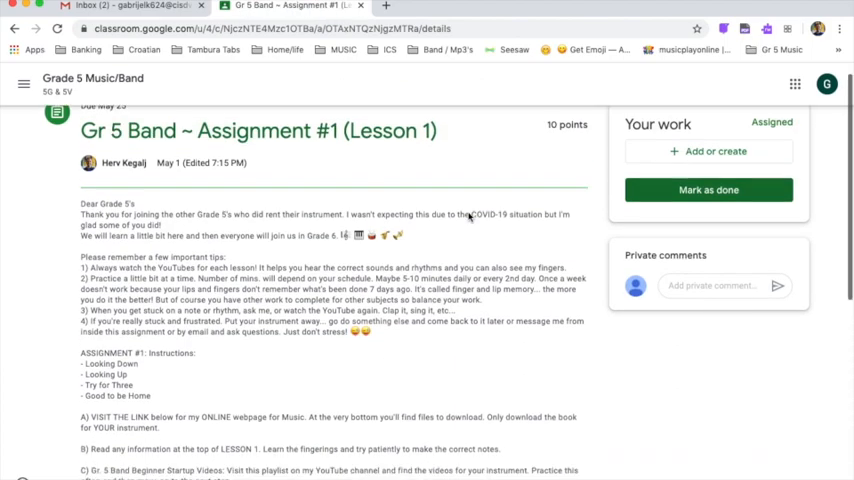
{"action": "scroll", "scroll_direction": "down", "scroll_amount": 3}
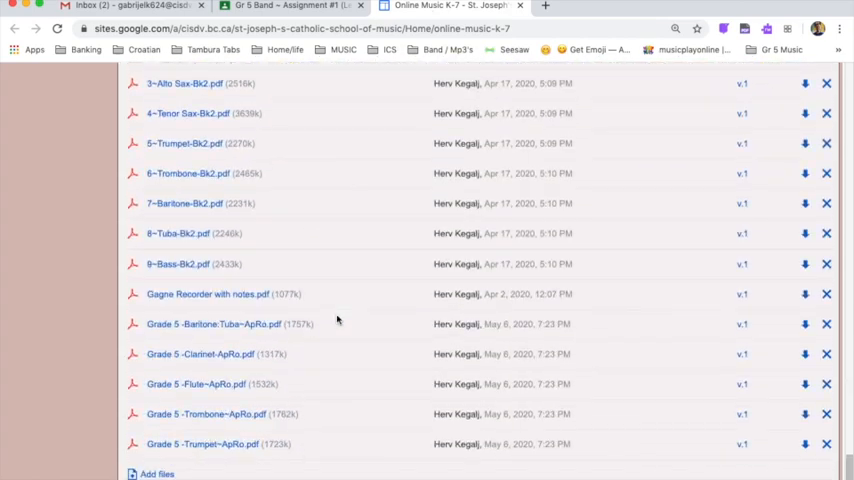
Step: Scroll the Online Music K-7 page's Grade 5 instrument PDF list and select a file
{"action": "scroll", "scroll_direction": "down", "scroll_amount": 3}
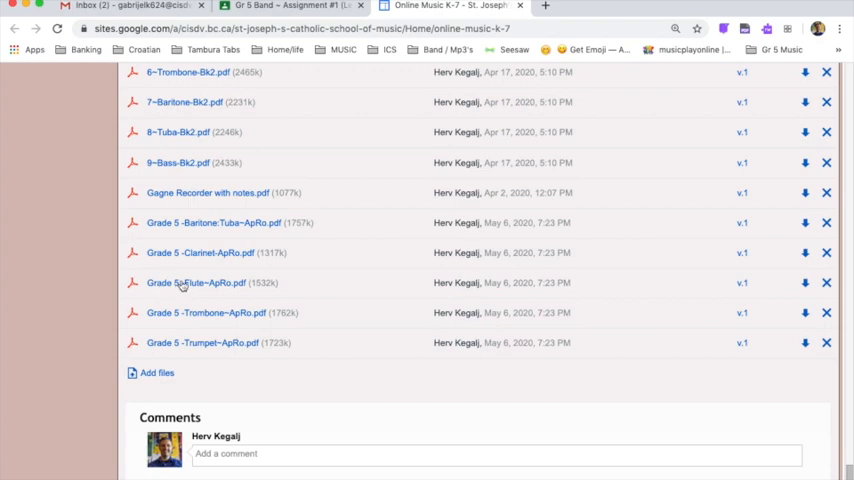
{"action": "left_click", "coordinate": [196, 282]}
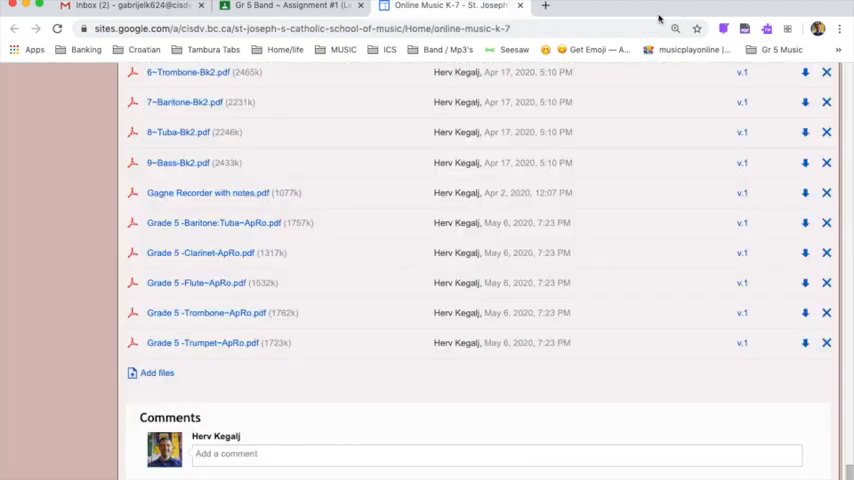
{"action": "mouse_move", "coordinate": [224, 240]}
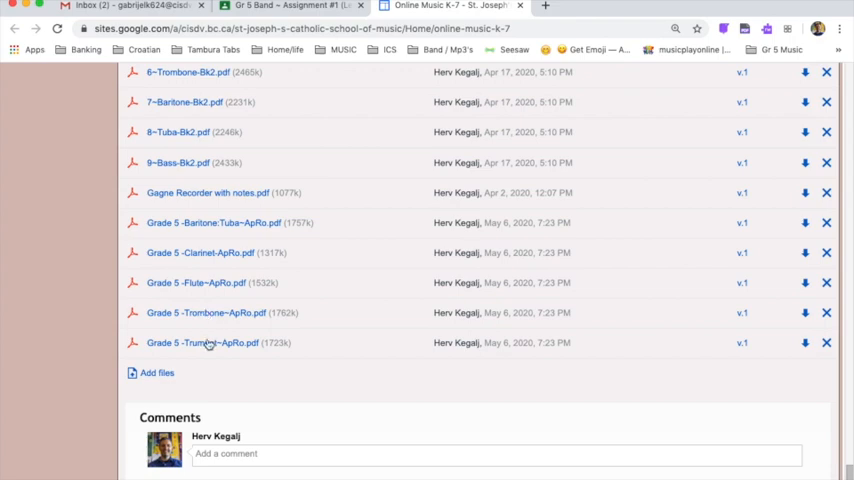
{"action": "mouse_move", "coordinate": [232, 348]}
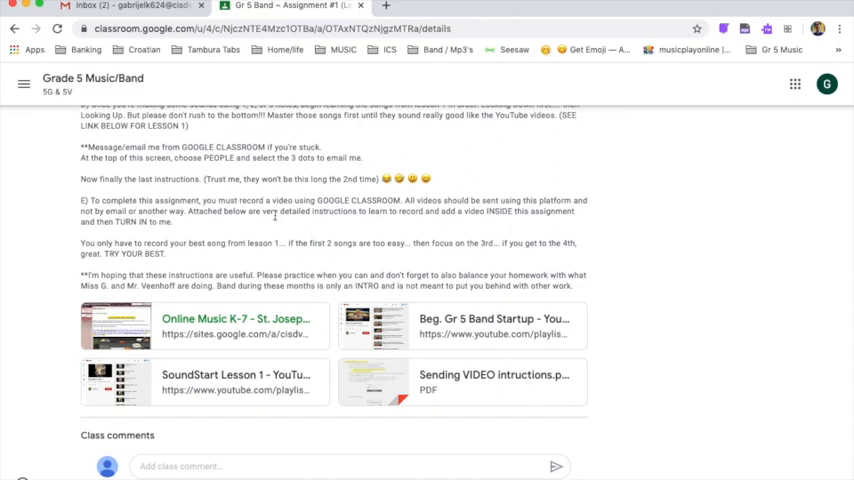
{"action": "mouse_move", "coordinate": [412, 320]}
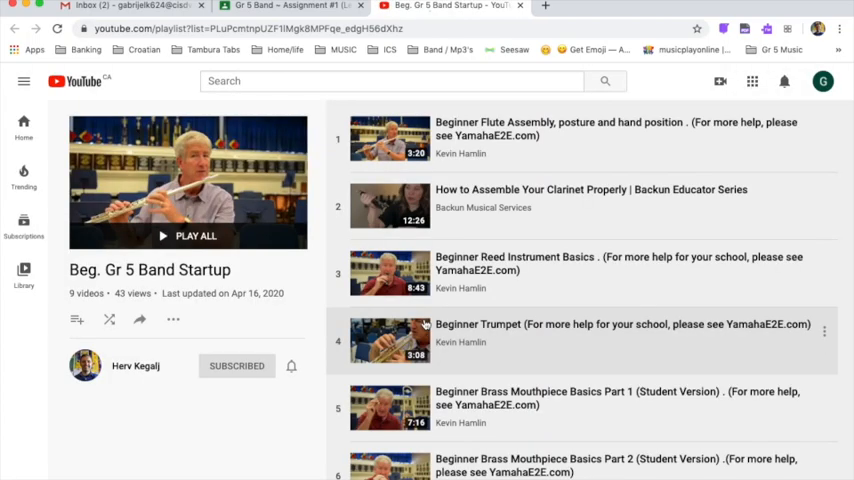
{"action": "mouse_move", "coordinate": [516, 264]}
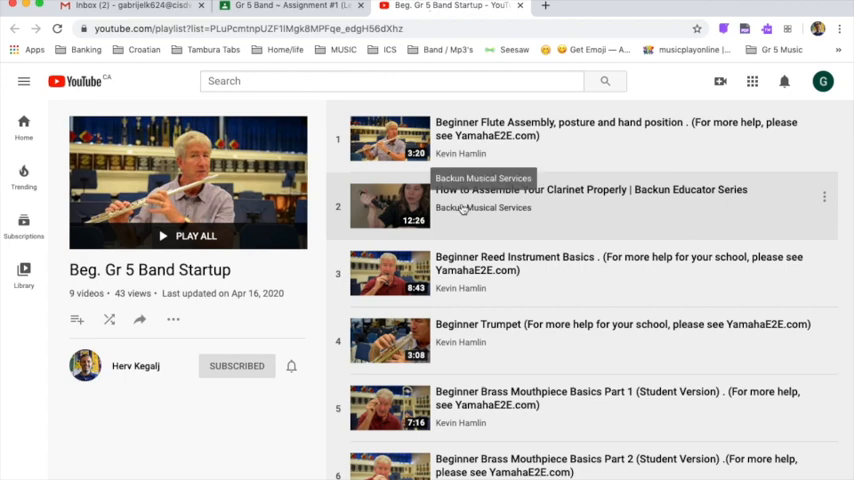
Step: Scroll through the Beg. Gr 5 Band Startup playlist down to the trombone assembly video
{"action": "scroll", "scroll_direction": "down", "scroll_amount": 3}
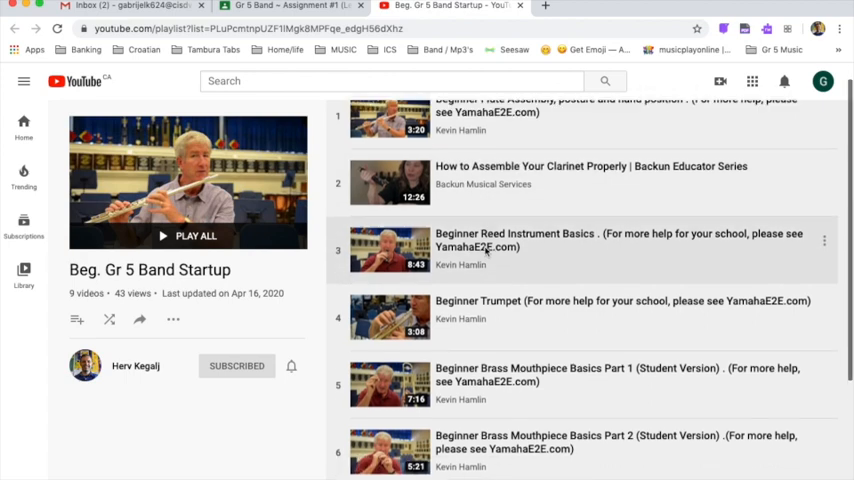
{"action": "scroll", "scroll_direction": "down", "scroll_amount": 3}
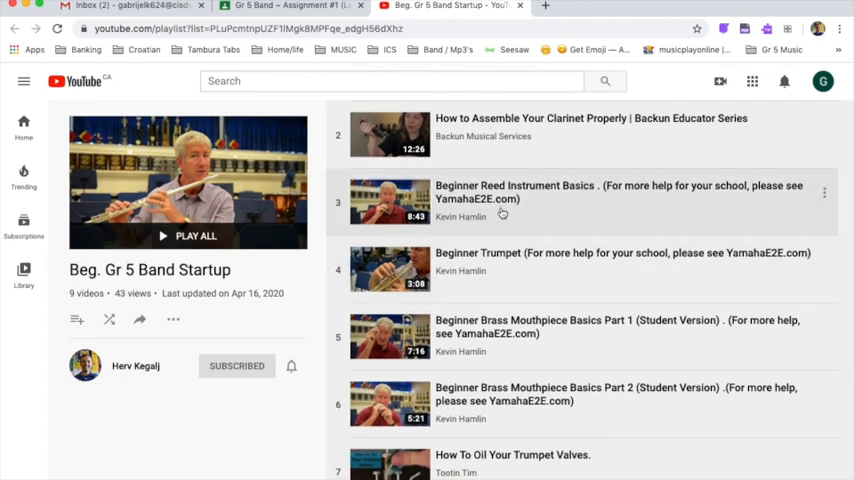
{"action": "mouse_move", "coordinate": [482, 272]}
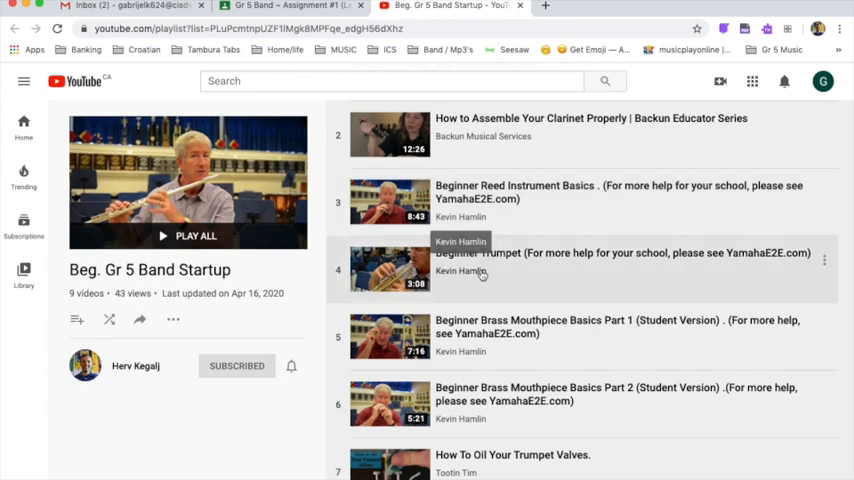
{"action": "scroll", "scroll_direction": "down", "scroll_amount": 3}
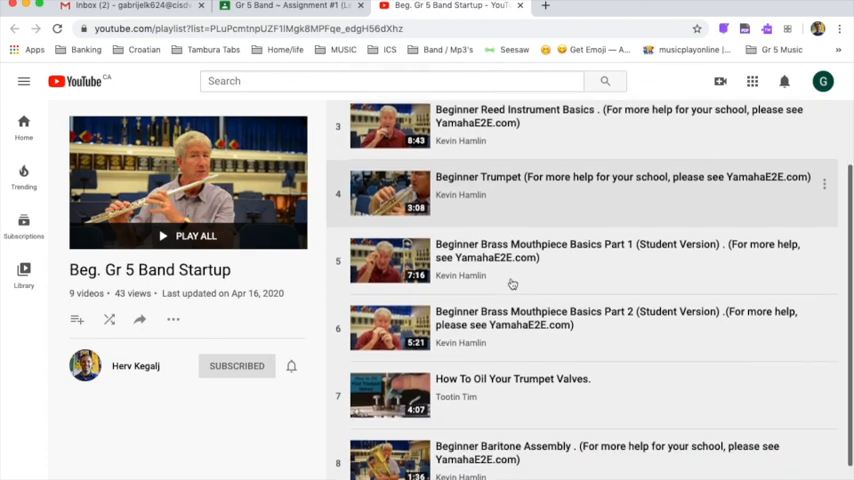
{"action": "scroll", "scroll_direction": "down", "scroll_amount": 3}
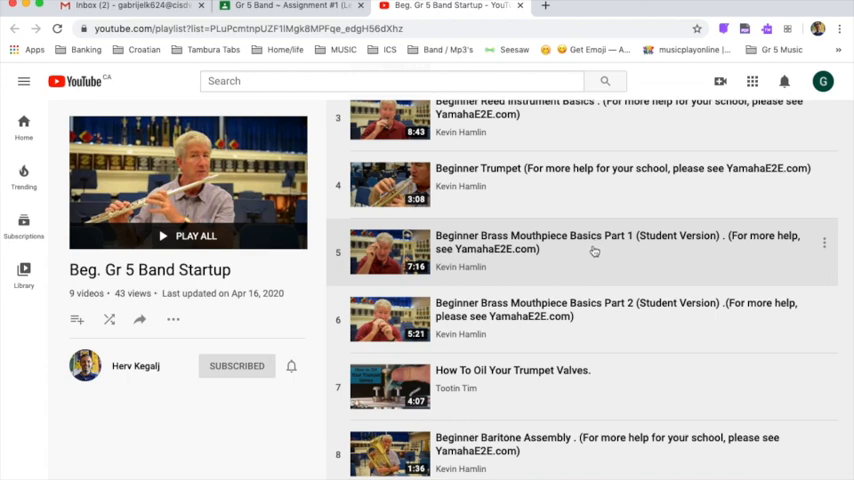
{"action": "mouse_move", "coordinate": [596, 250]}
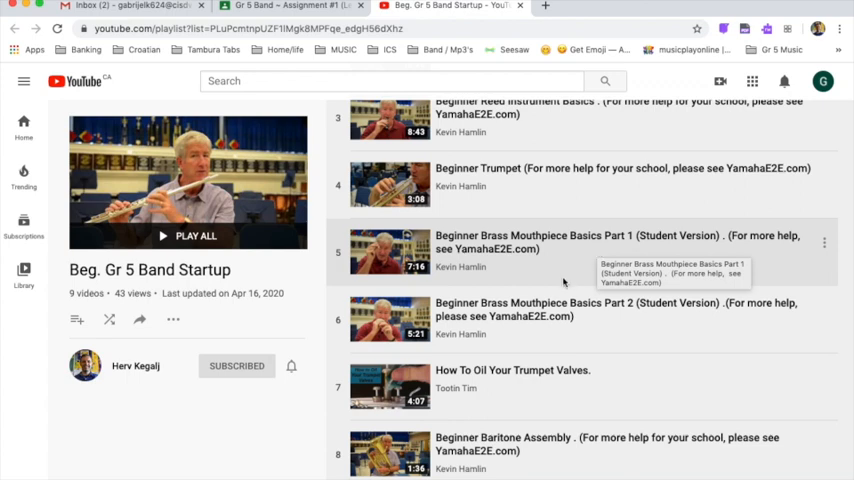
{"action": "scroll", "scroll_direction": "down", "scroll_amount": 3}
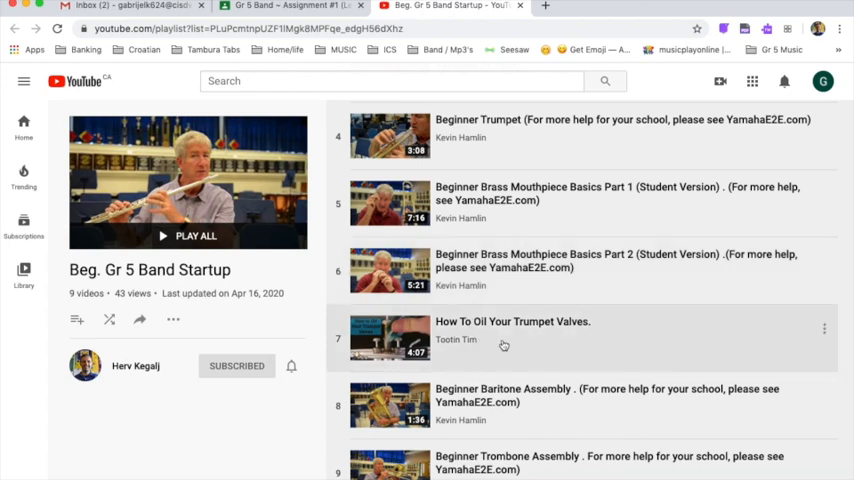
{"action": "mouse_move", "coordinate": [508, 344]}
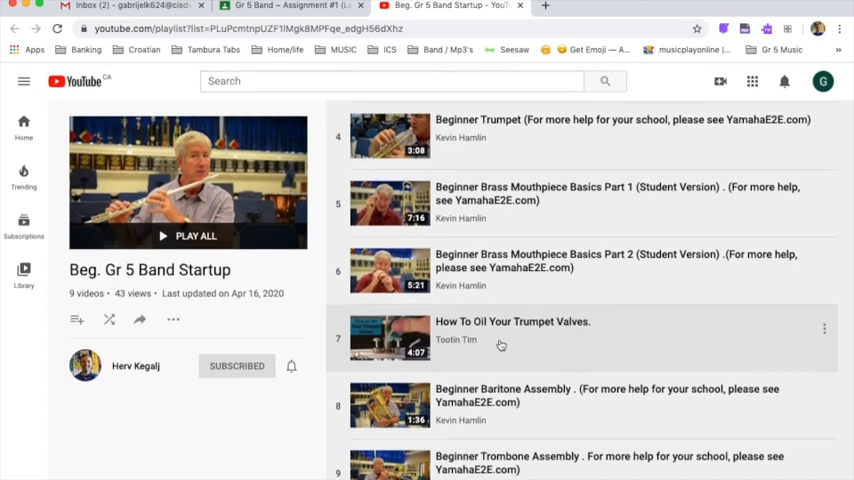
{"action": "mouse_move", "coordinate": [500, 402]}
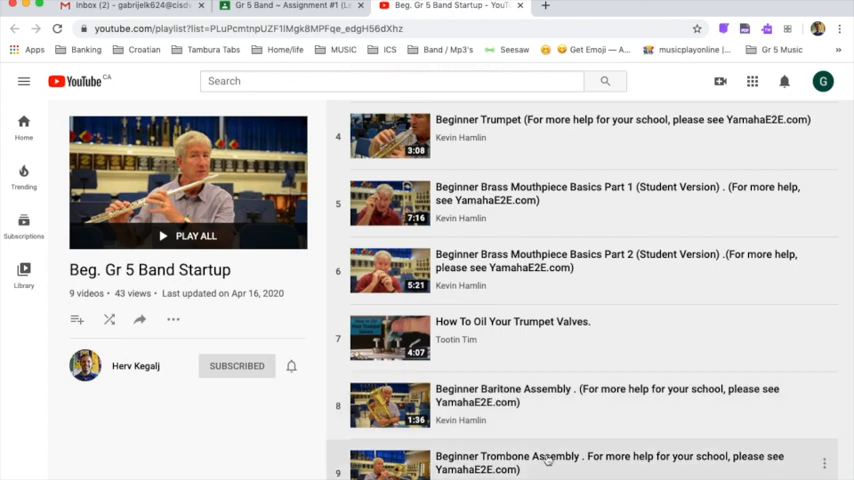
{"action": "scroll", "scroll_direction": "up", "scroll_amount": 3}
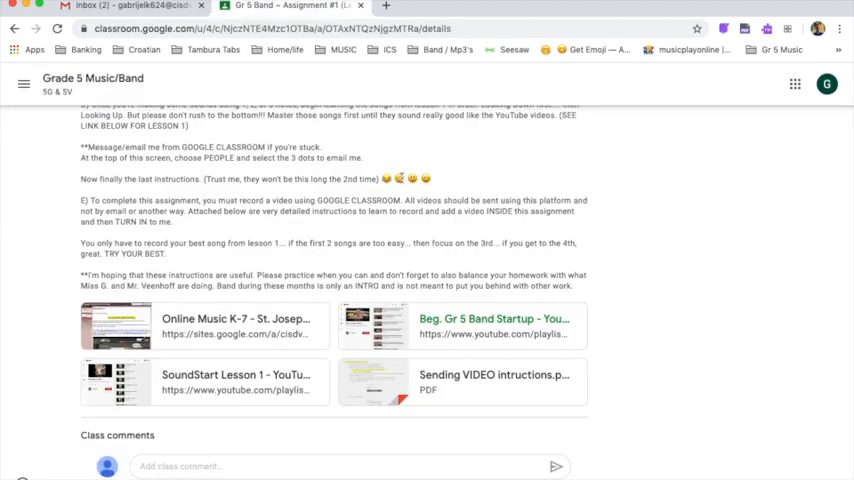
{"action": "mouse_move", "coordinate": [232, 374]}
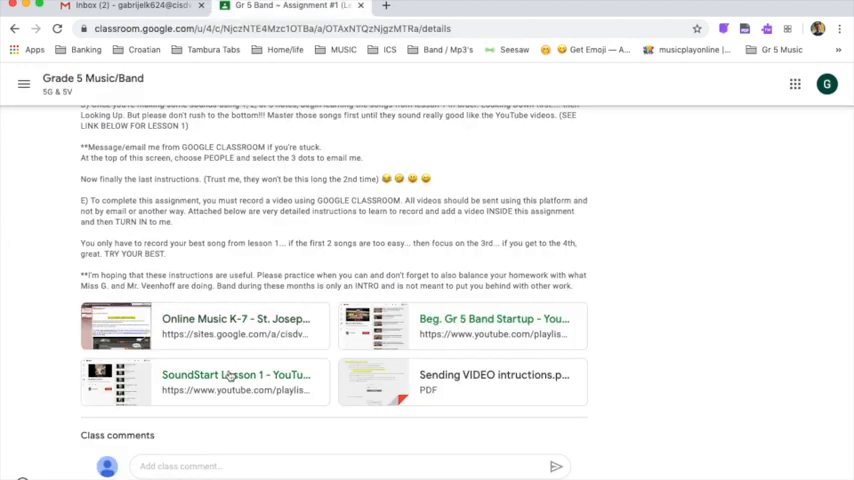
{"action": "mouse_move", "coordinate": [232, 376]}
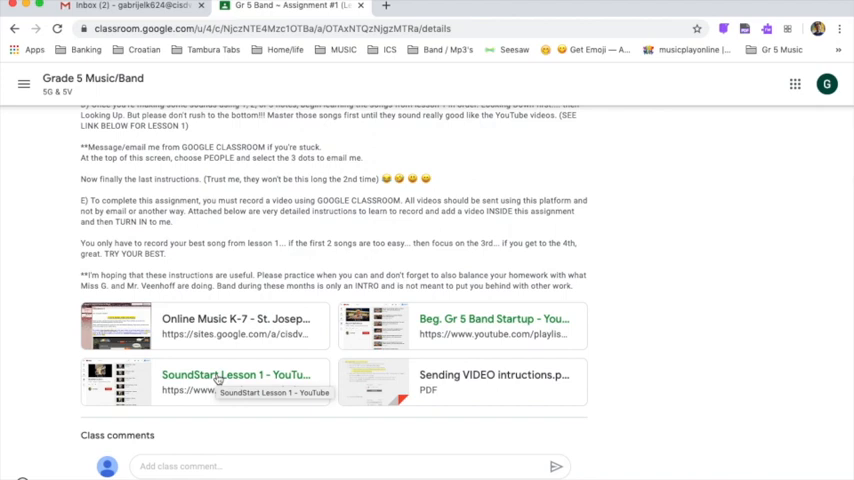
Step: Follow the assignment's 'SoundStart Lesson 1 - YouTube' link to the playlist
{"action": "left_click", "coordinate": [236, 374]}
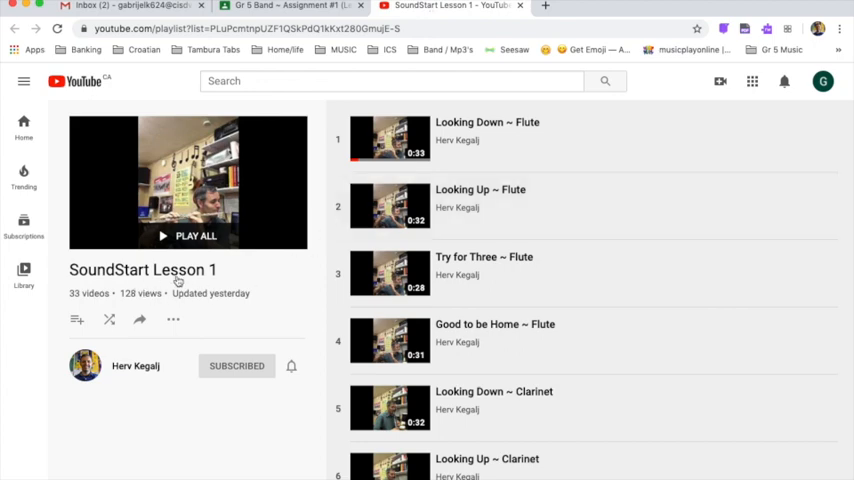
{"action": "mouse_move", "coordinate": [218, 276]}
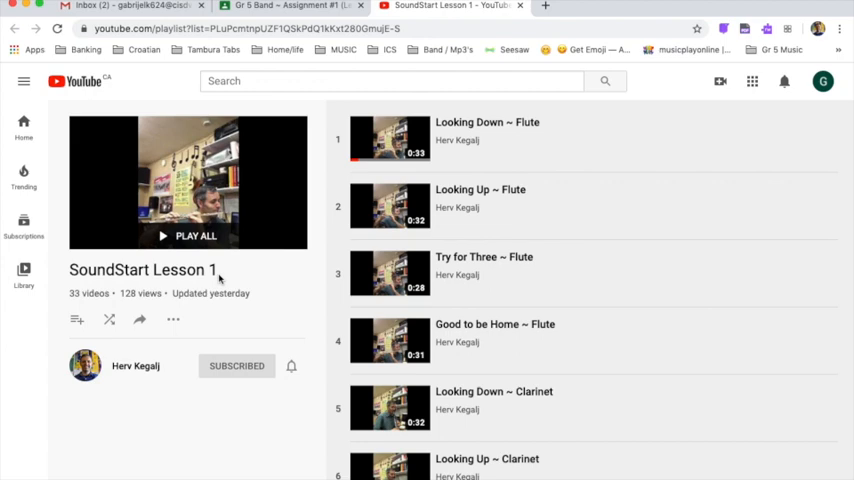
{"action": "mouse_move", "coordinate": [512, 296]}
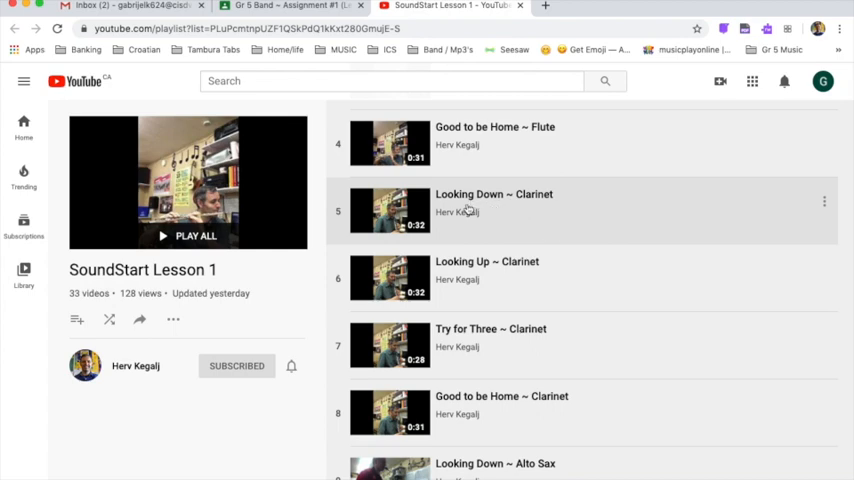
{"action": "mouse_move", "coordinate": [450, 208]}
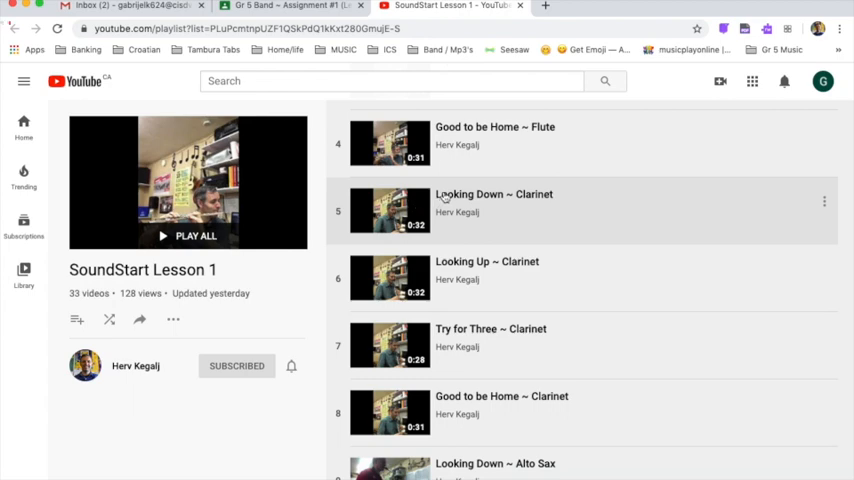
Step: Play the Looking Down ~ Clarinet lesson from the SoundStart Lesson 1 playlist
{"action": "left_click", "coordinate": [492, 194]}
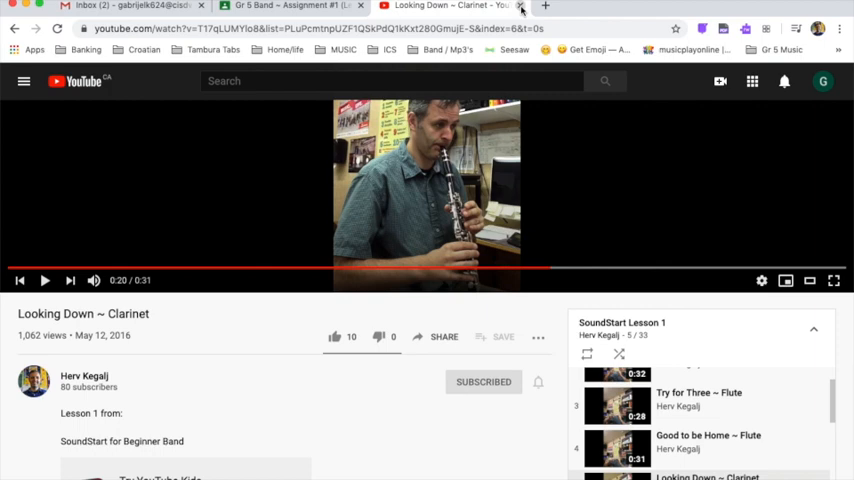
Step: Return from YouTube to the Grade 5 Band Assignment #1 page in Google Classroom
{"action": "left_click", "coordinate": [290, 6]}
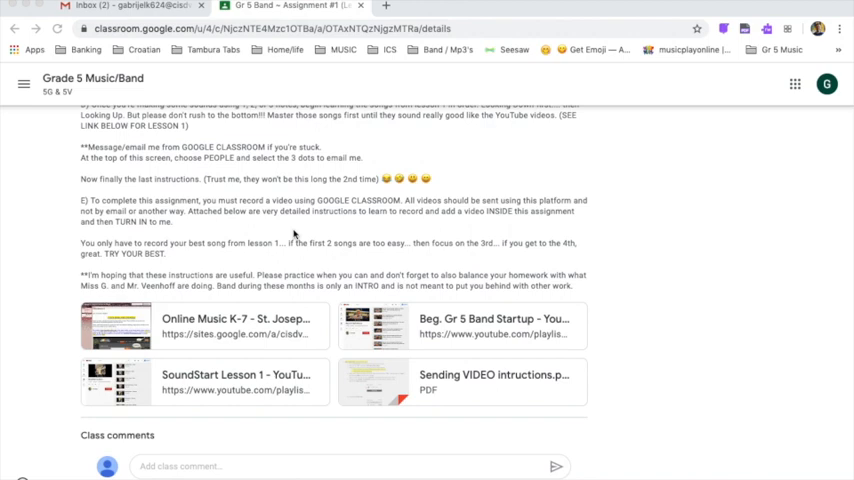
{"action": "mouse_move", "coordinate": [336, 252]}
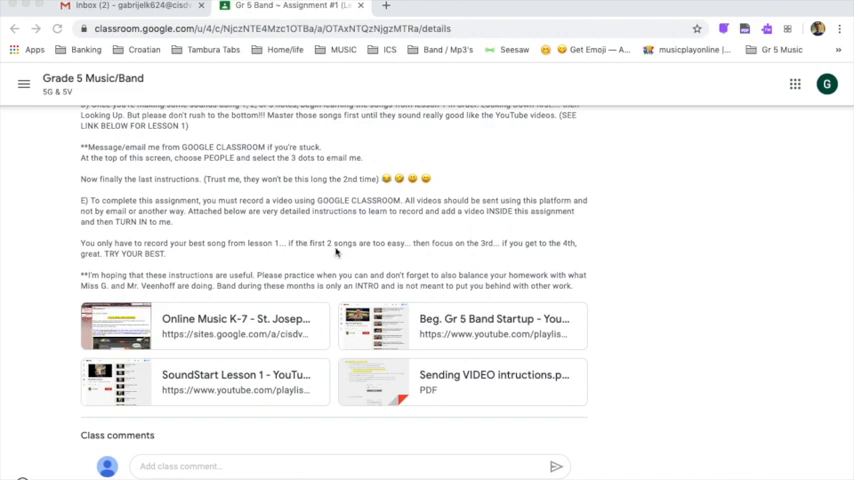
{"action": "mouse_move", "coordinate": [412, 282]}
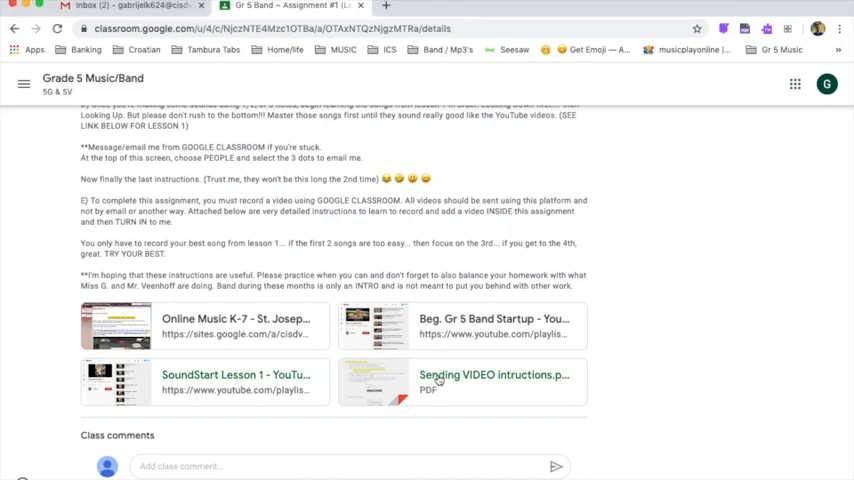
Step: View the attached 'Sending a VIDEO to Mr. Kegalj's' instructions PDF showing the Mac QuickTime steps
{"action": "left_click", "coordinate": [492, 376]}
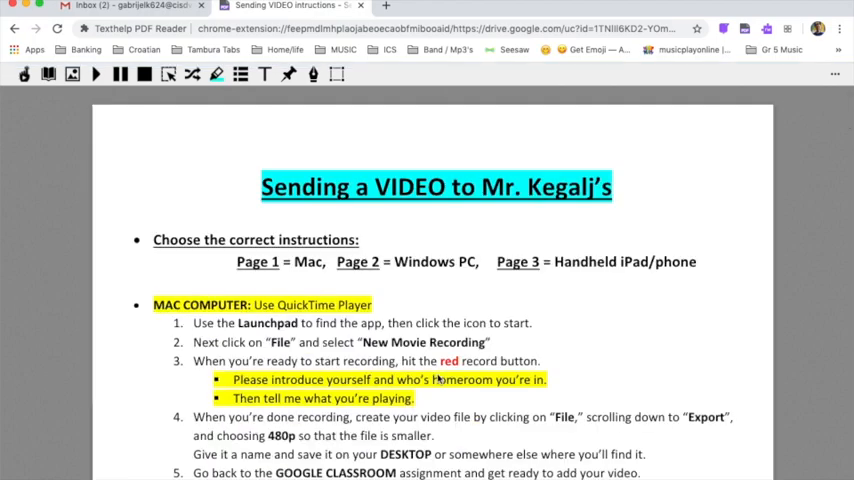
{"action": "scroll", "scroll_direction": "down", "scroll_amount": 3}
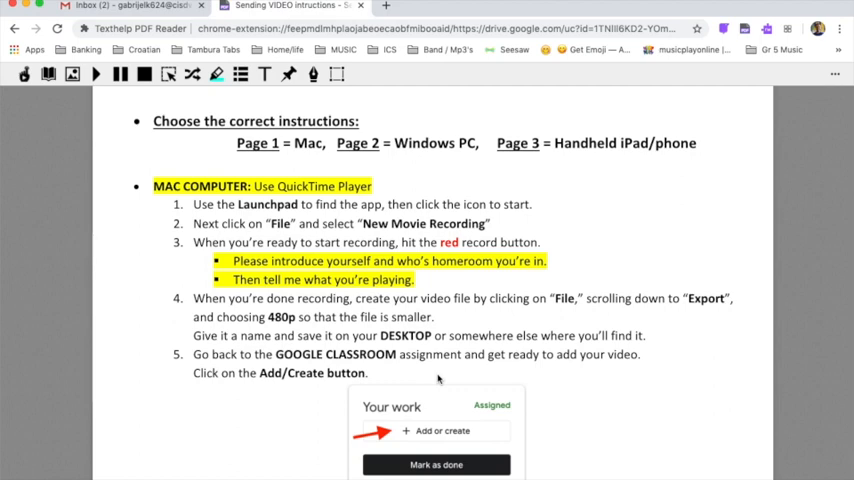
{"action": "mouse_move", "coordinate": [448, 176]}
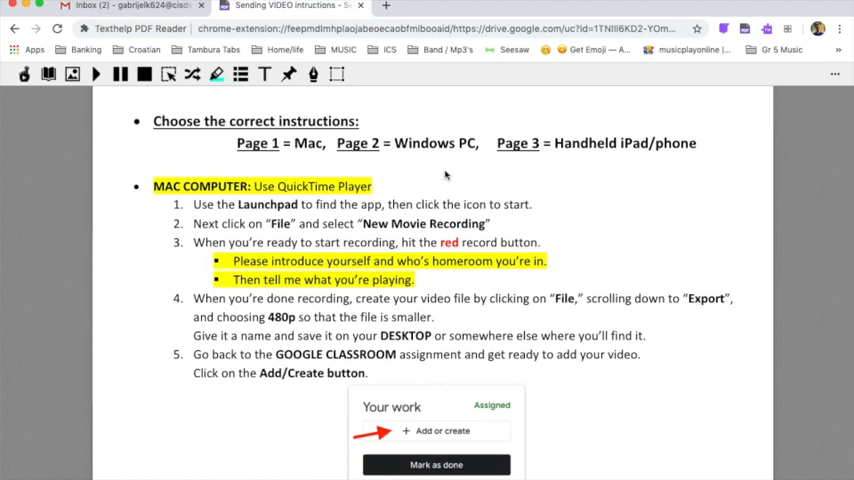
{"action": "mouse_move", "coordinate": [444, 170]}
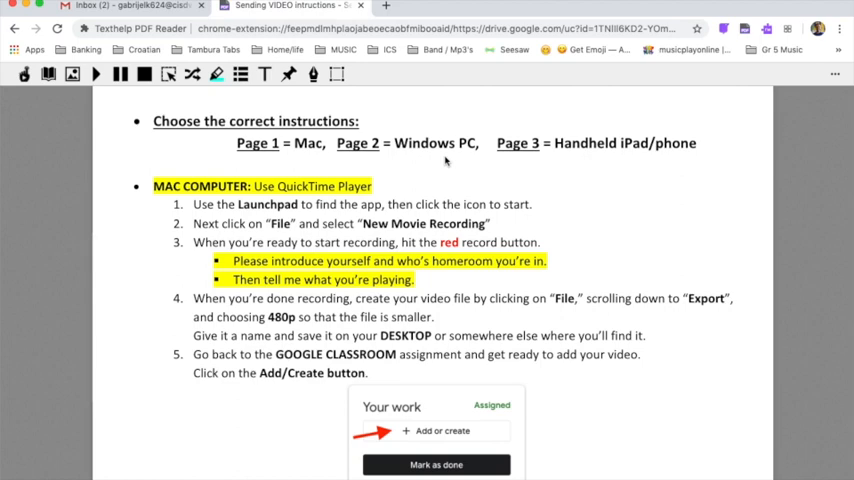
{"action": "mouse_move", "coordinate": [500, 168]}
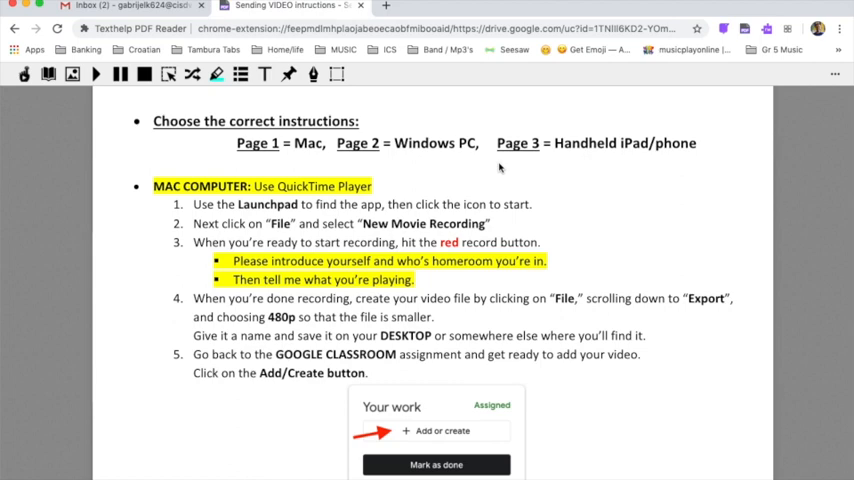
{"action": "mouse_move", "coordinate": [448, 172]}
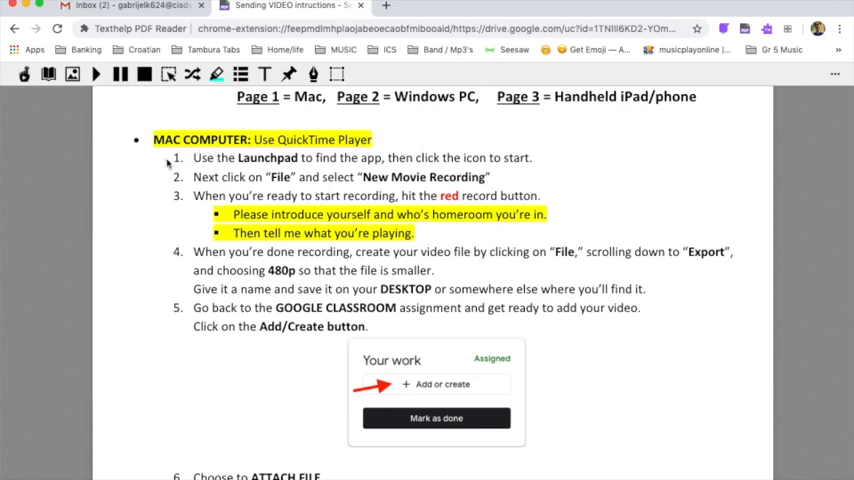
{"action": "mouse_move", "coordinate": [172, 340]}
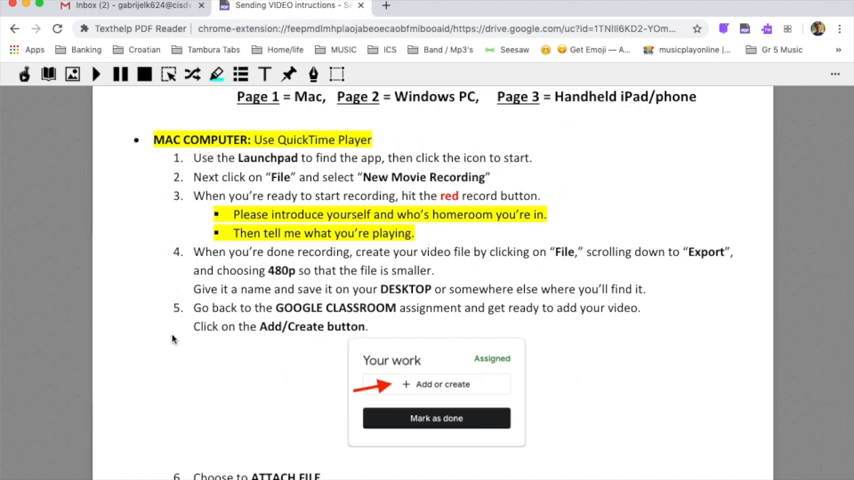
{"action": "mouse_move", "coordinate": [198, 348]}
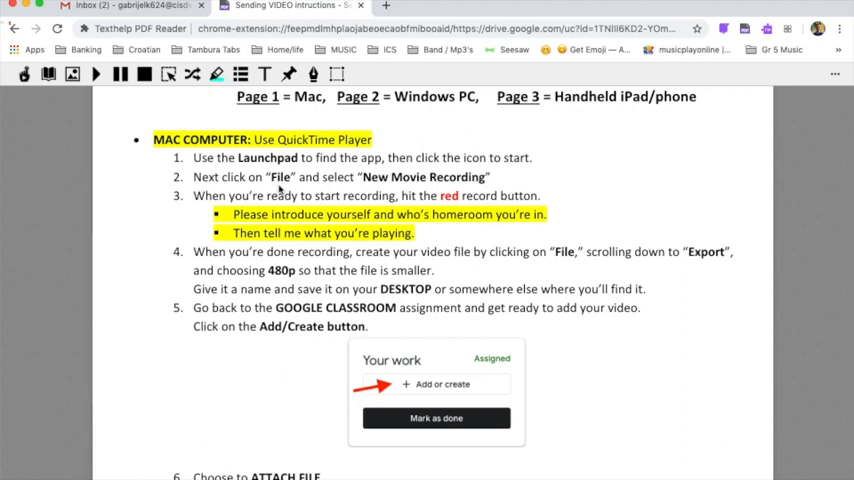
{"action": "mouse_move", "coordinate": [388, 148]}
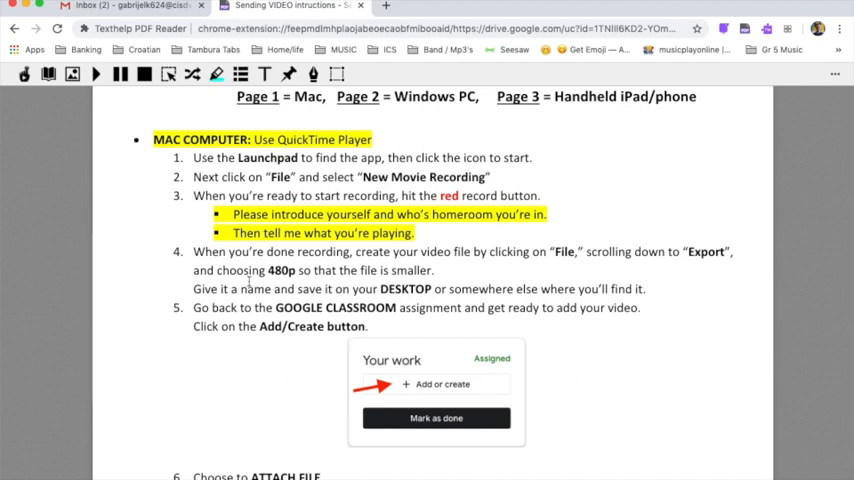
{"action": "mouse_move", "coordinate": [224, 340]}
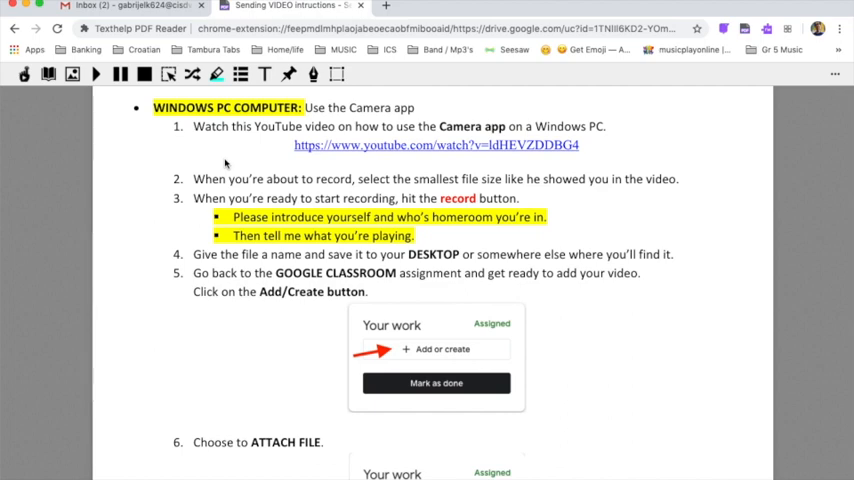
{"action": "mouse_move", "coordinate": [332, 162]}
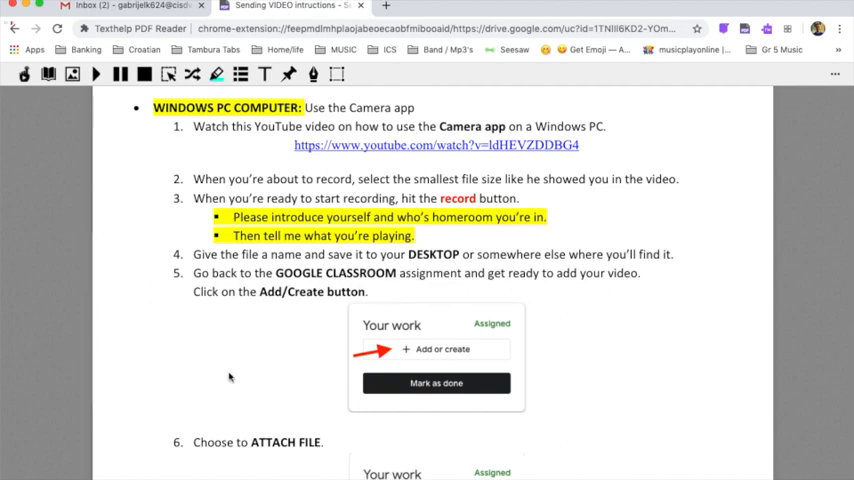
Step: Scroll past the Windows PC Camera app steps to the iPad/Tablet built-in camera instructions
{"action": "scroll", "scroll_direction": "down", "scroll_amount": 3}
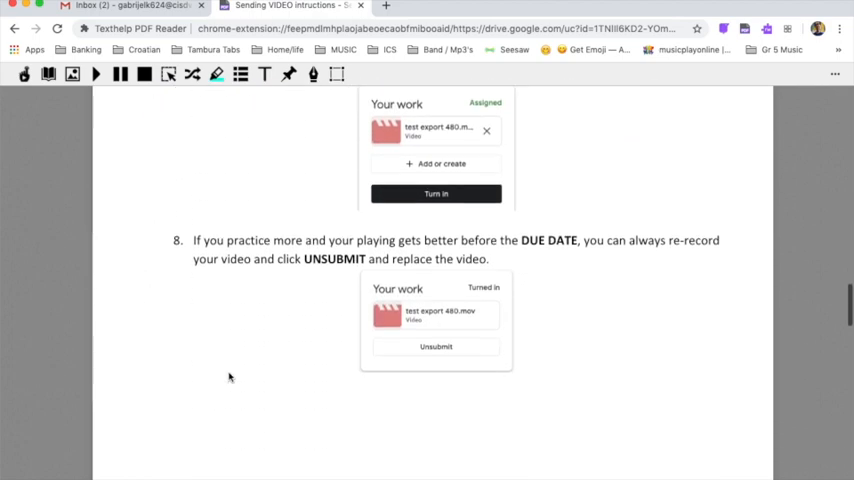
{"action": "scroll", "scroll_direction": "up", "scroll_amount": 3}
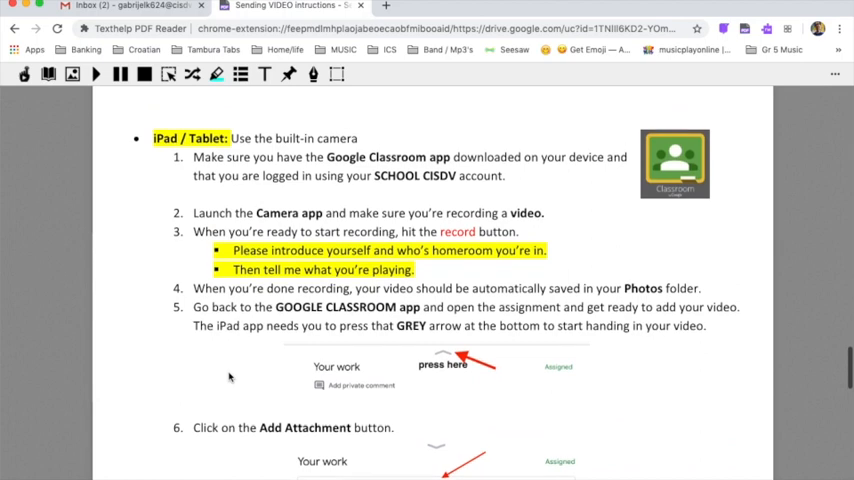